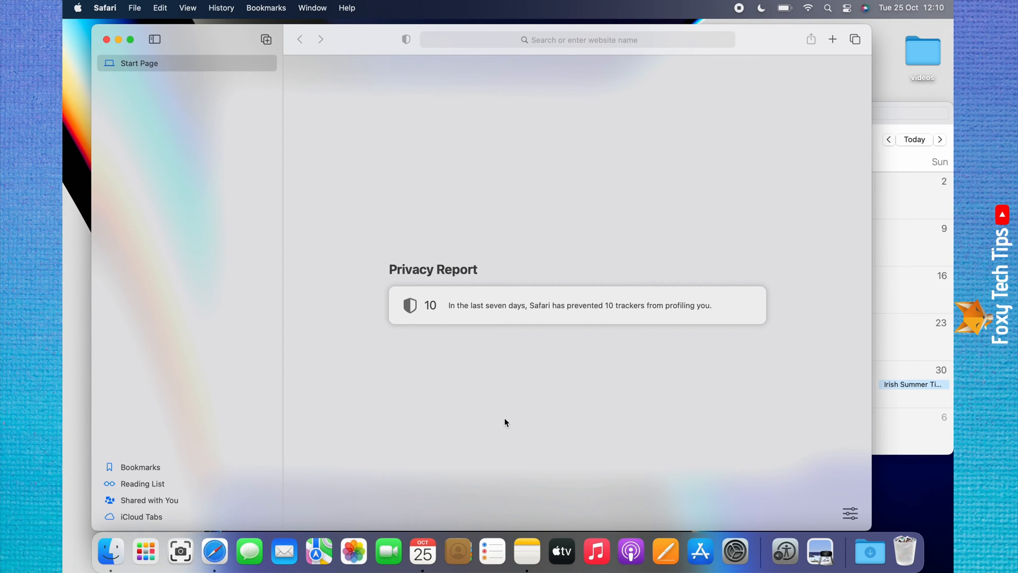
mouse_move(135, 47)
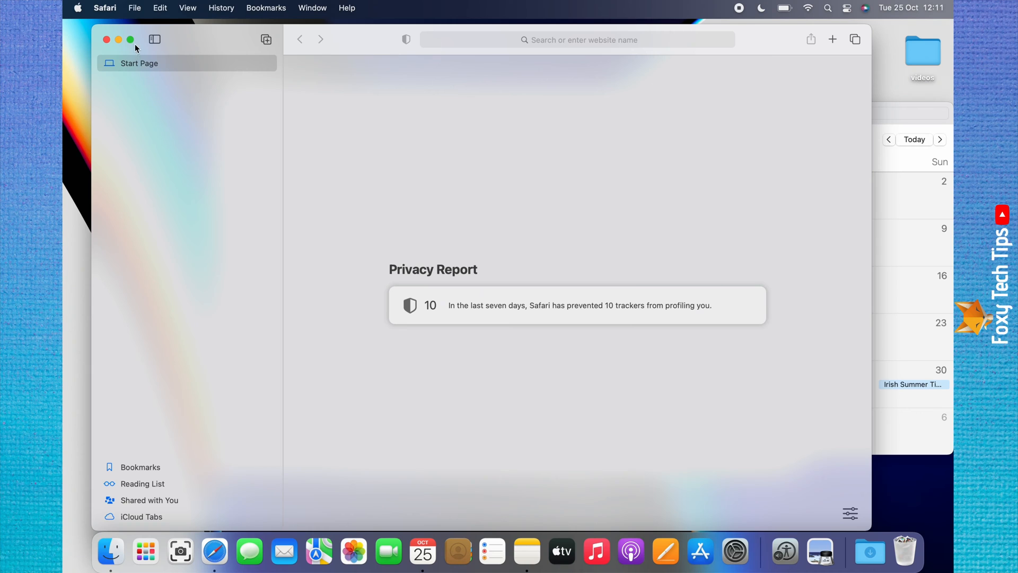
mouse_move(130, 39)
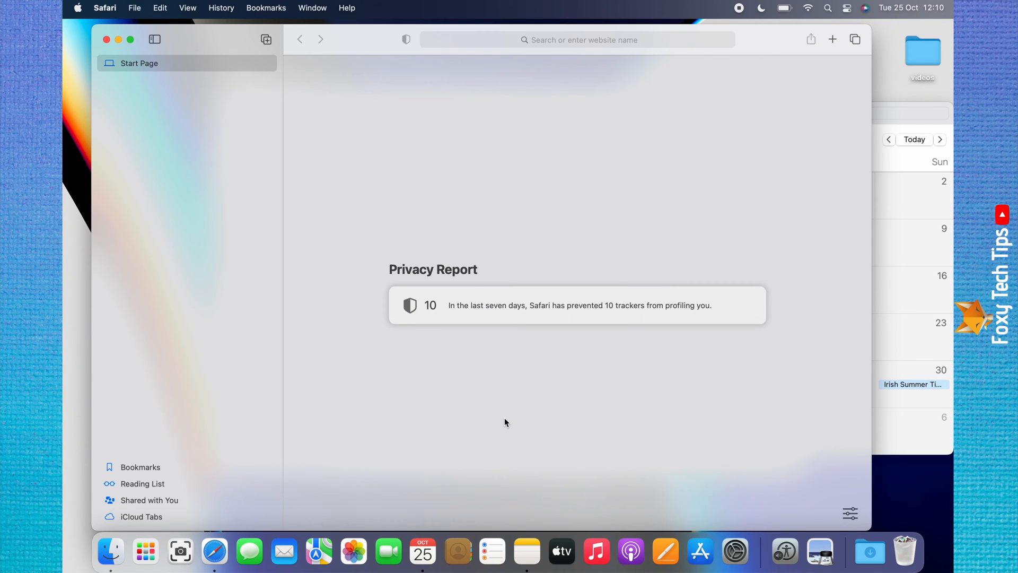
mouse_move(149, 80)
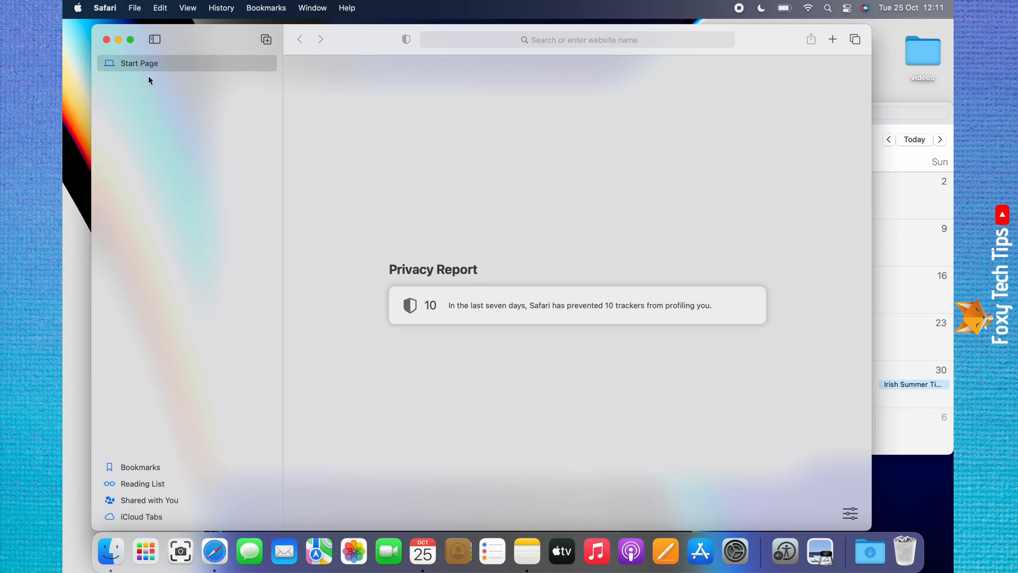
mouse_move(129, 40)
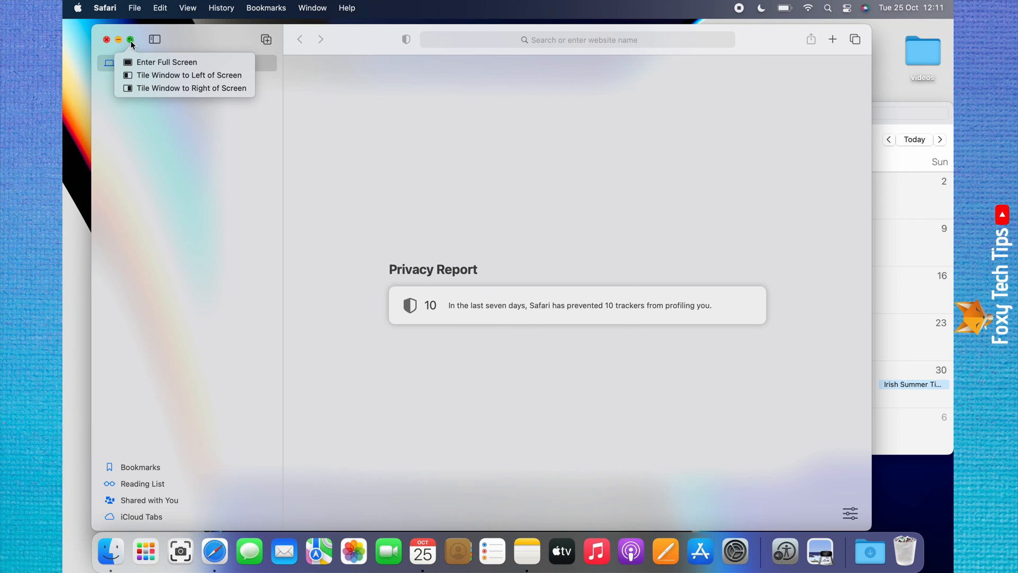
mouse_move(167, 141)
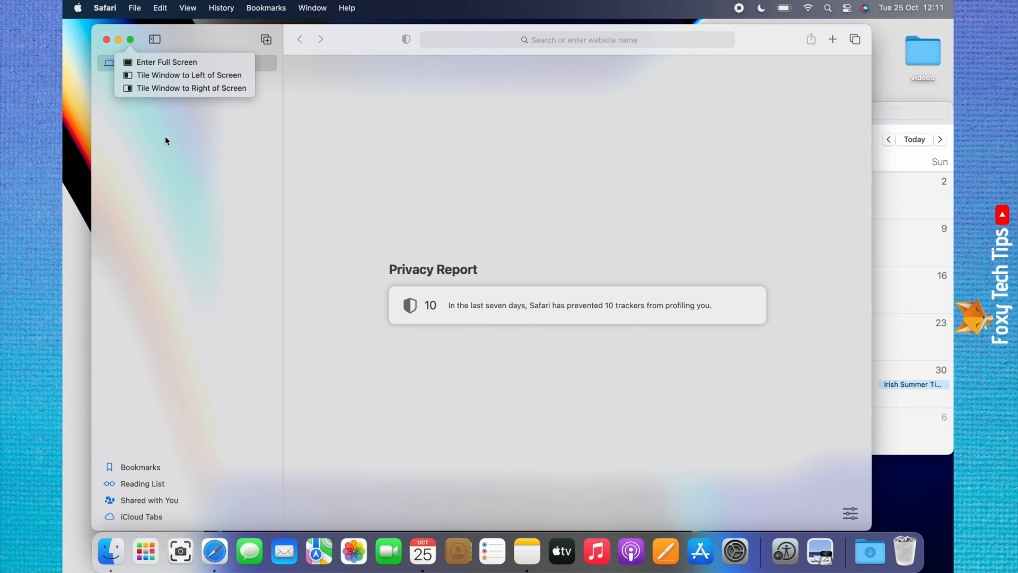
mouse_move(129, 40)
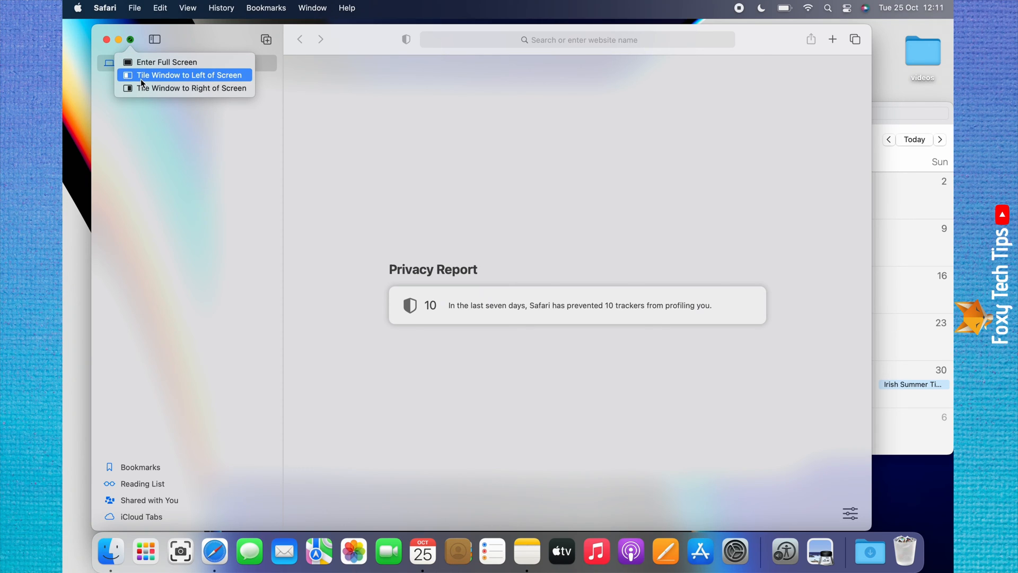
mouse_move(159, 90)
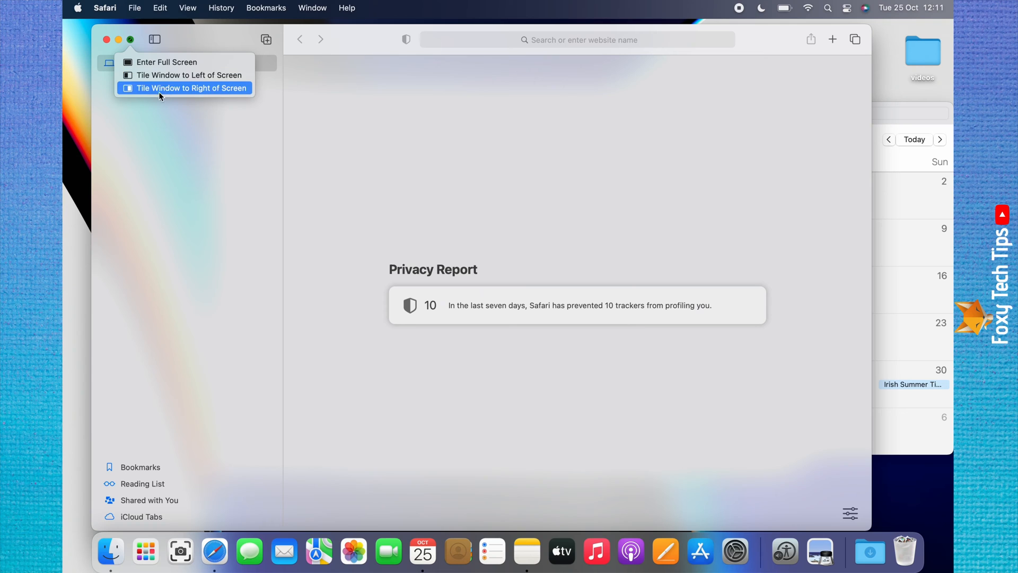
mouse_move(169, 90)
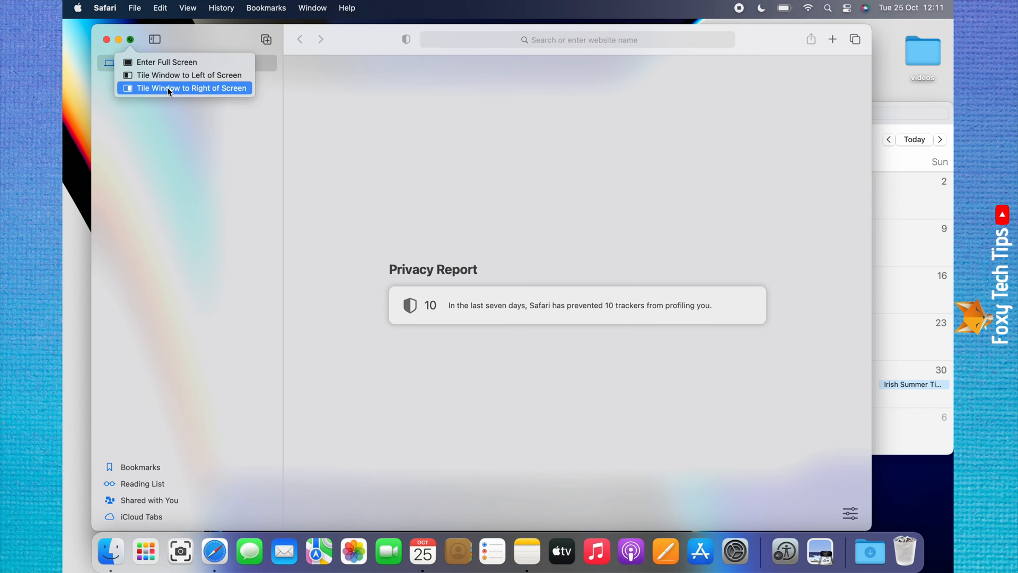
- Tile the Safari window to fill the left half of the screen beside Calendar
left_click(190, 75)
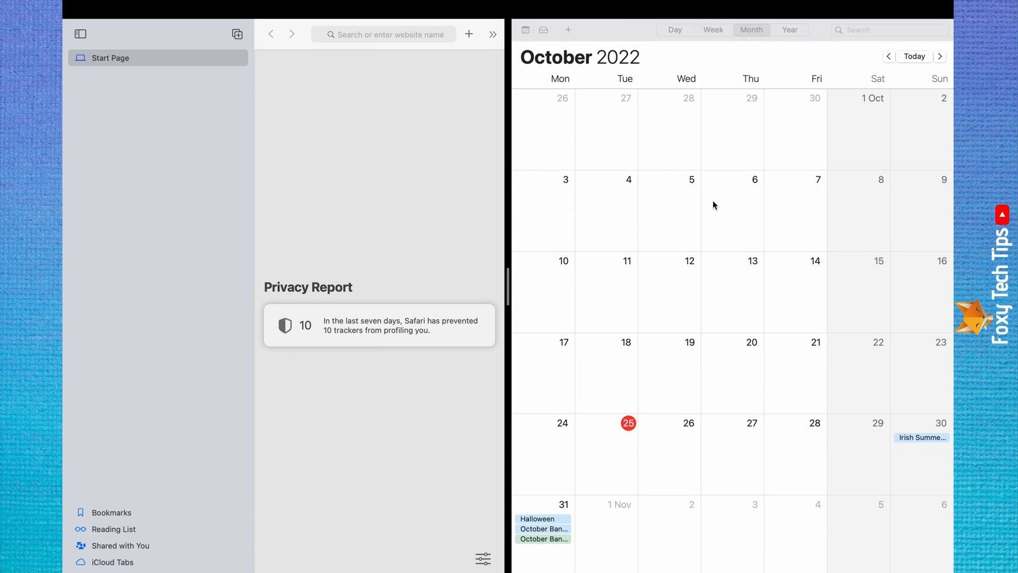
mouse_move(617, 210)
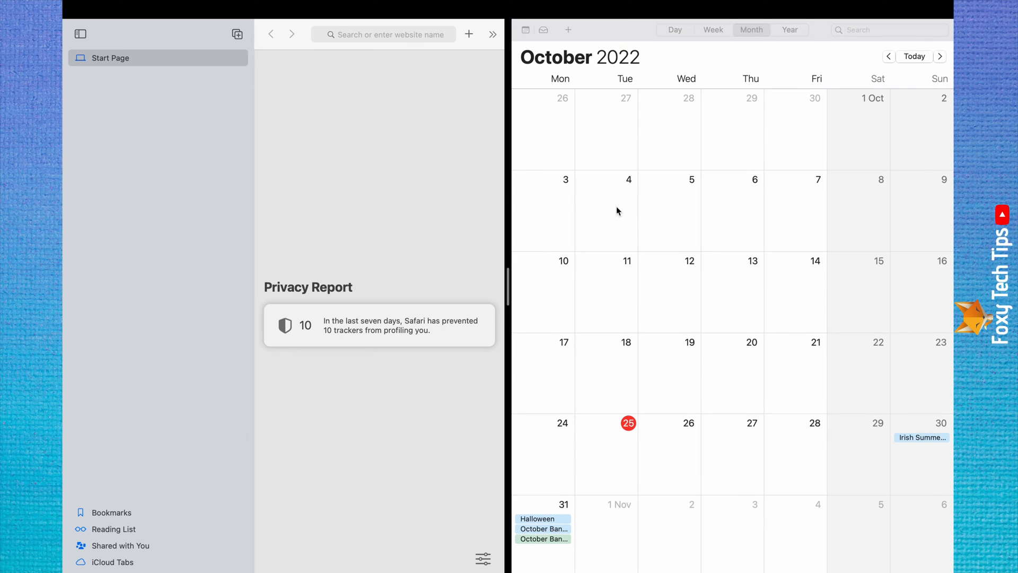
mouse_move(591, 270)
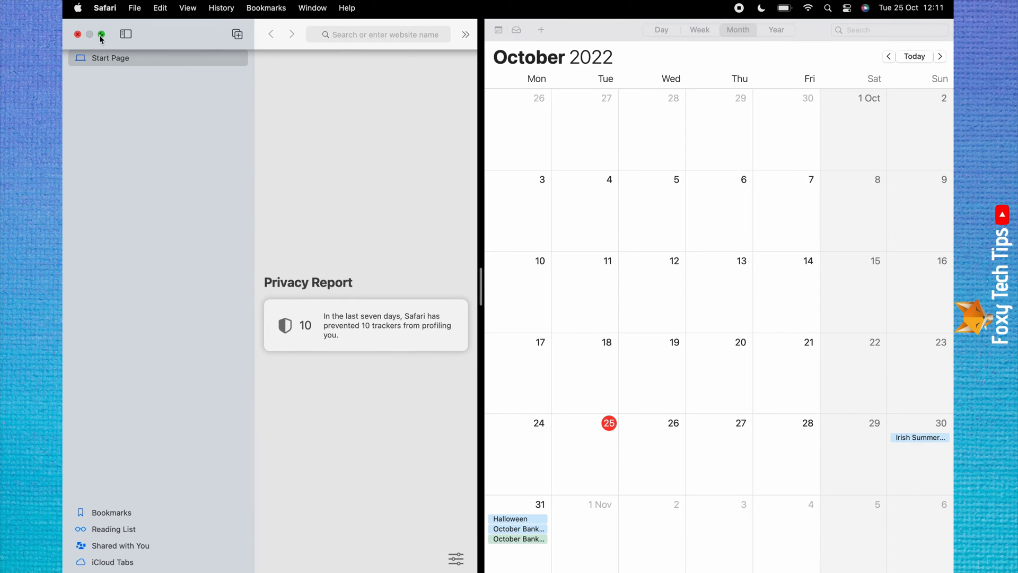
- Replace the tiled Safari window with Notes in the left tile, keeping Calendar right
left_click(102, 34)
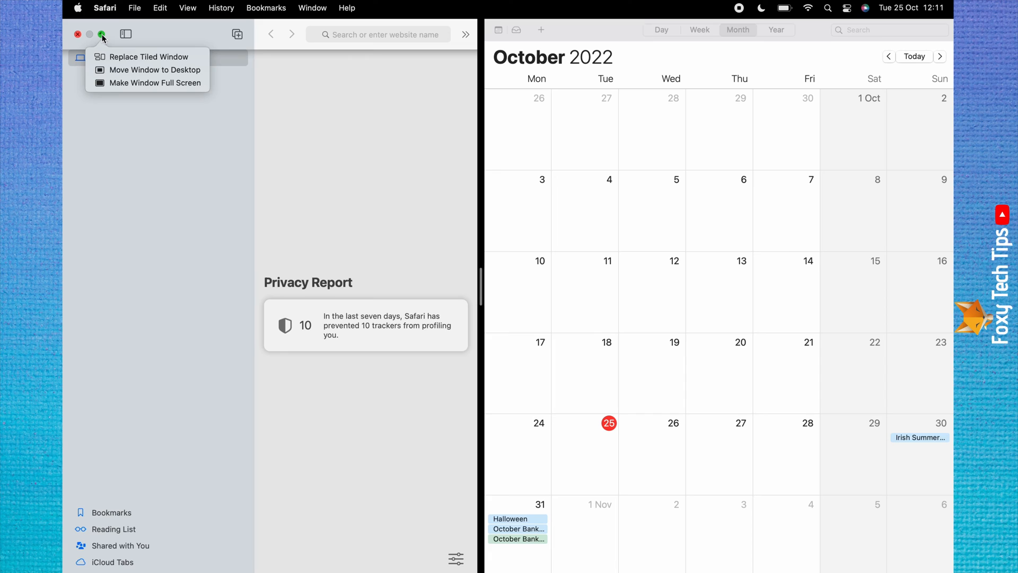
mouse_move(149, 56)
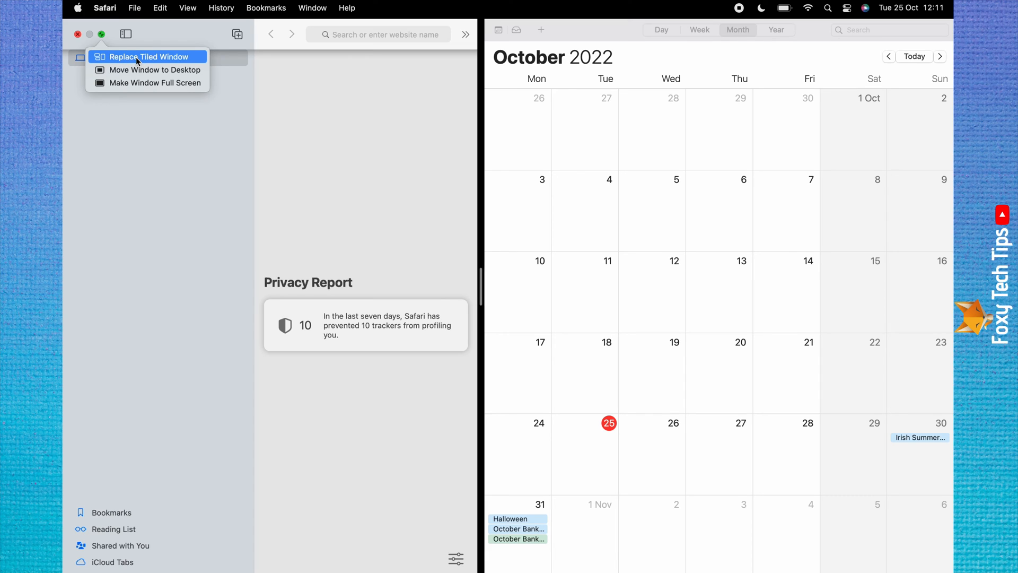
left_click(148, 56)
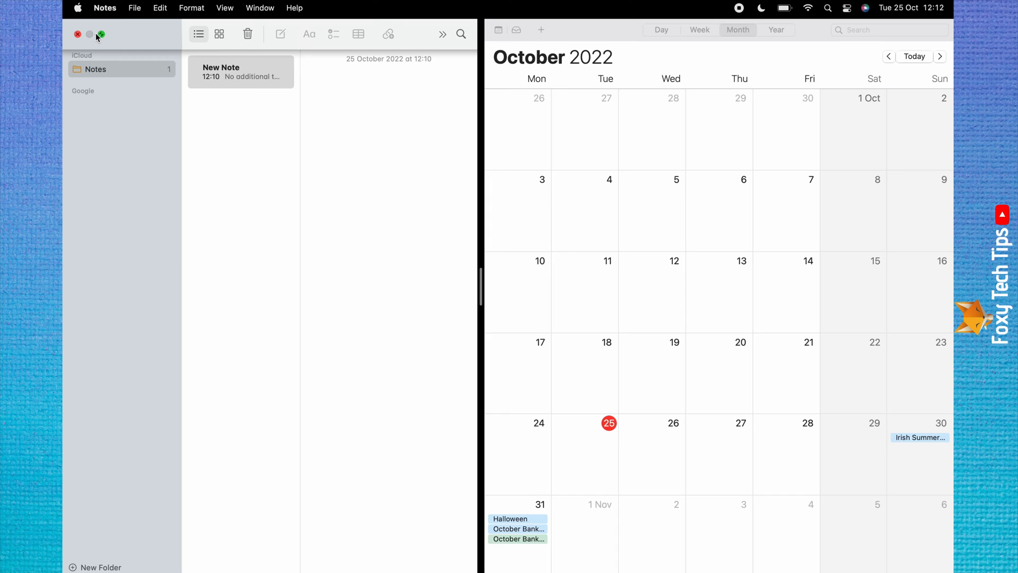
mouse_move(101, 34)
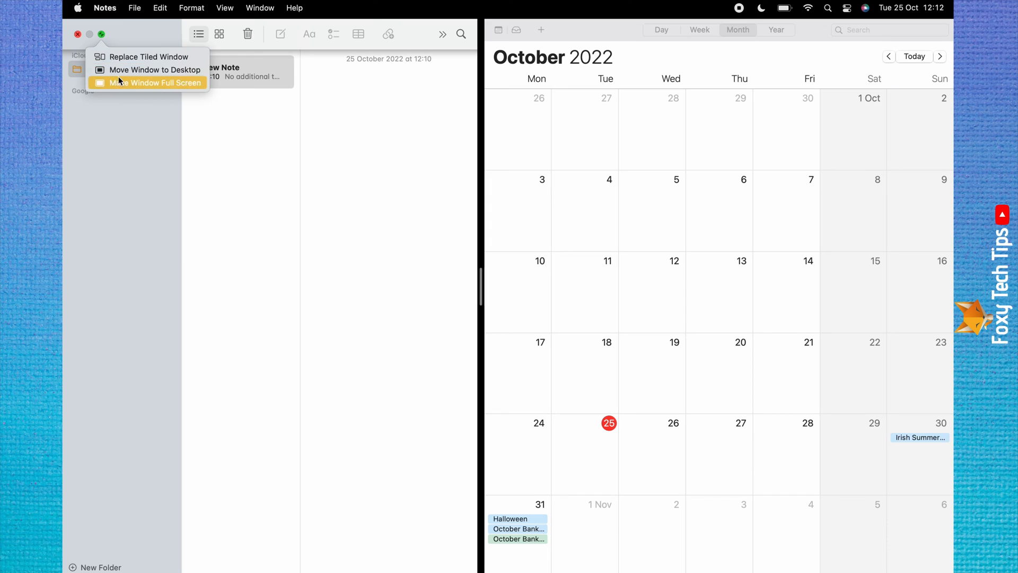
mouse_move(180, 102)
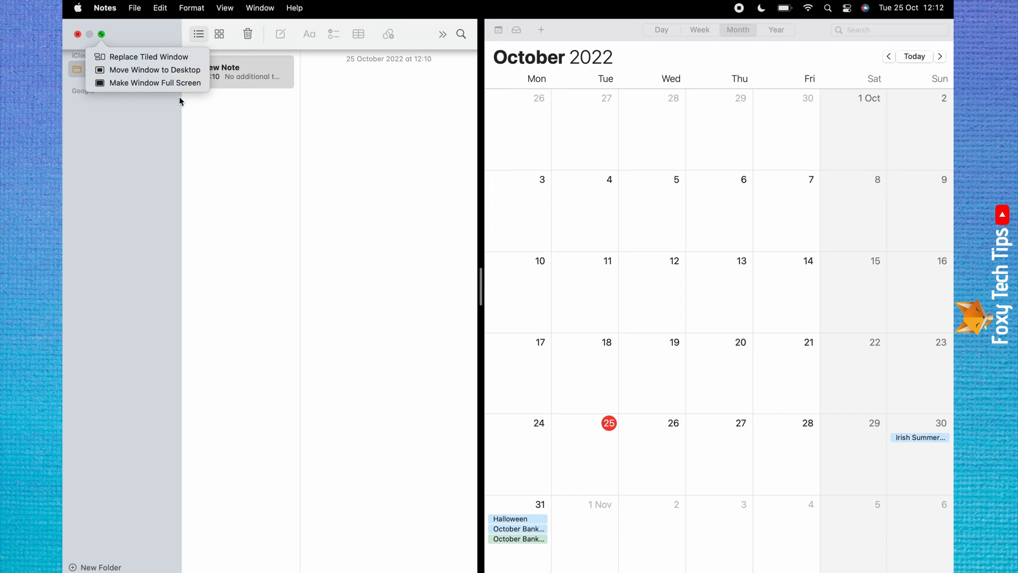